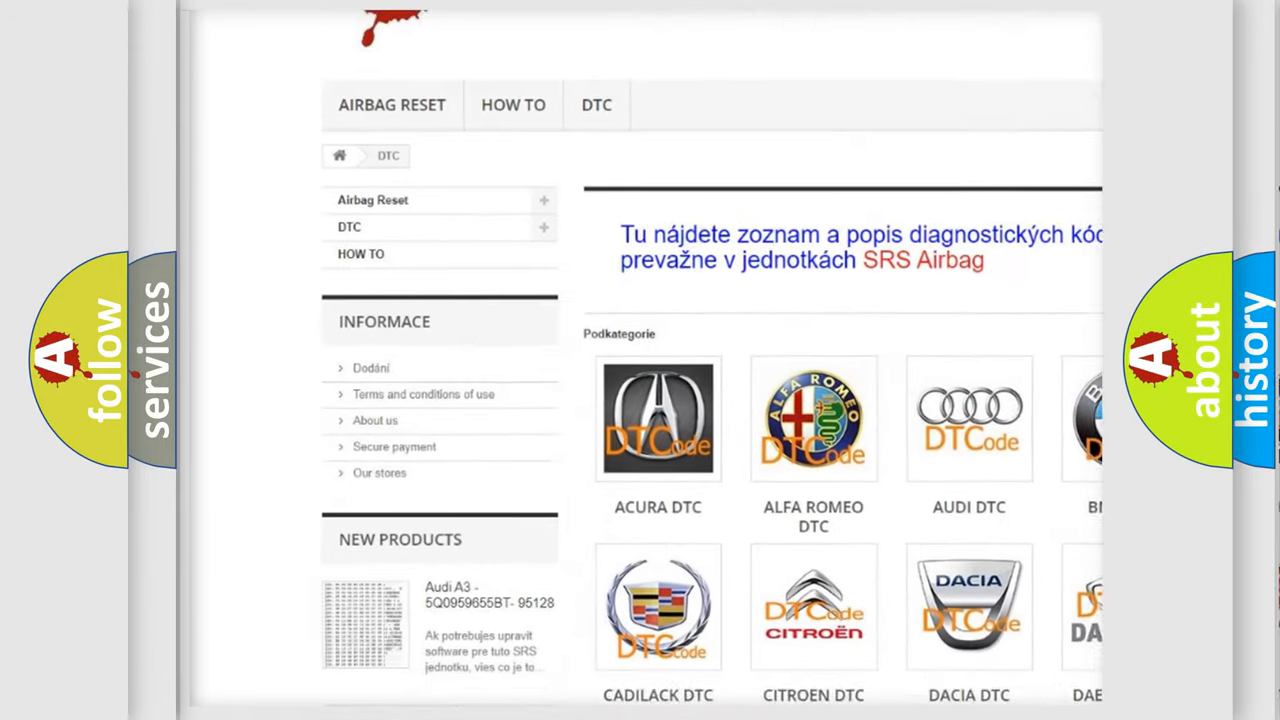
{"action": "scroll", "scroll_direction": "down", "scroll_amount": 3}
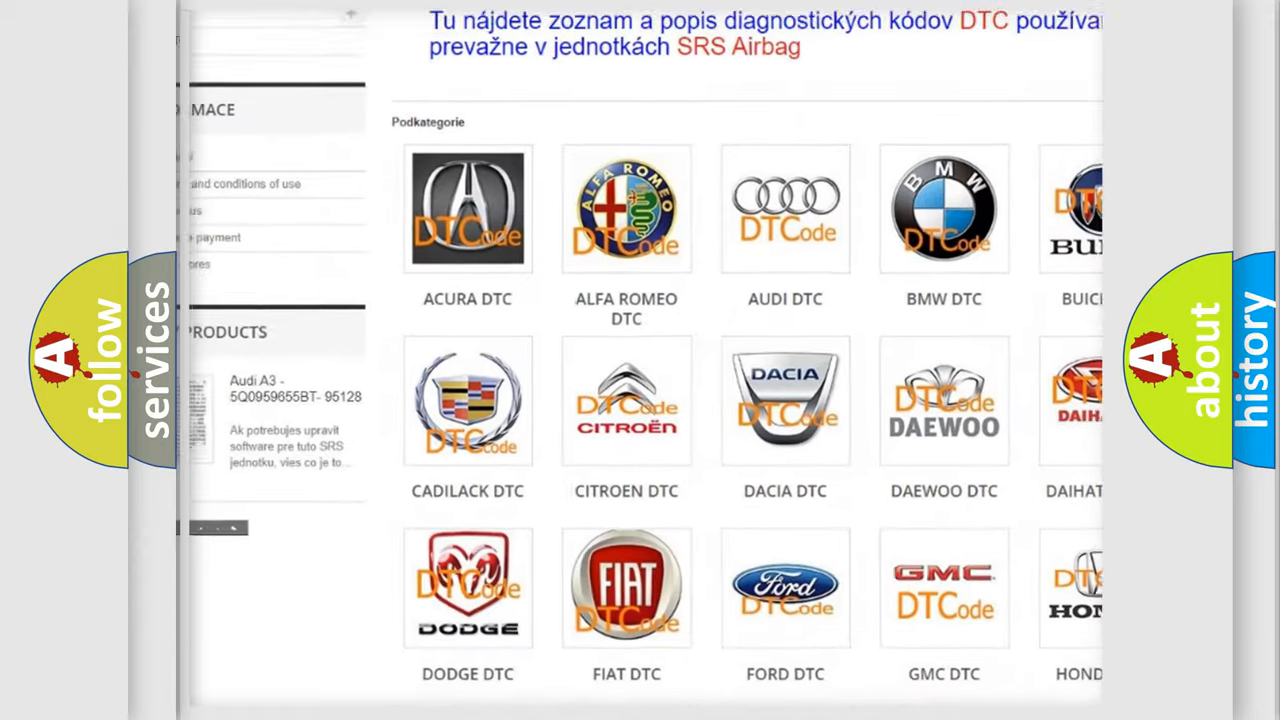